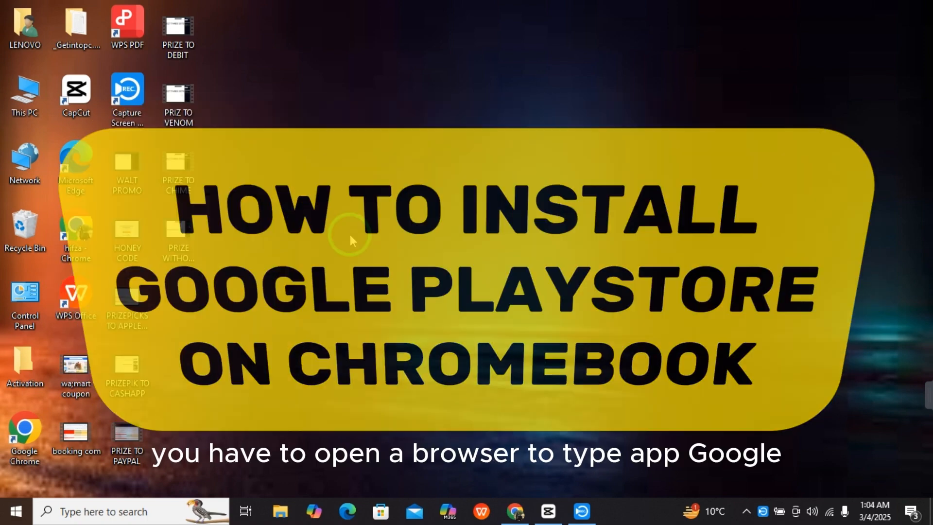
# Step: Search the web for "app google play games" from a new tab
pyautogui.click(514, 512)
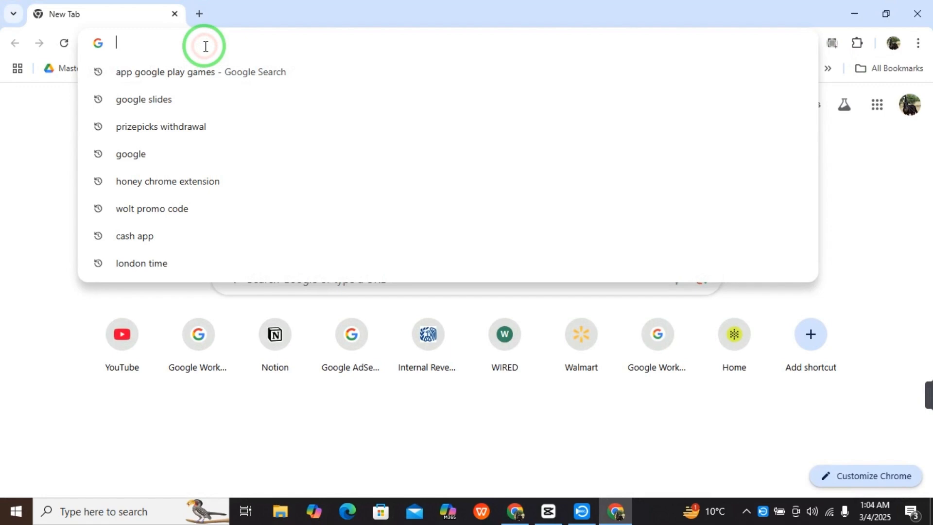
pyautogui.write('APP')
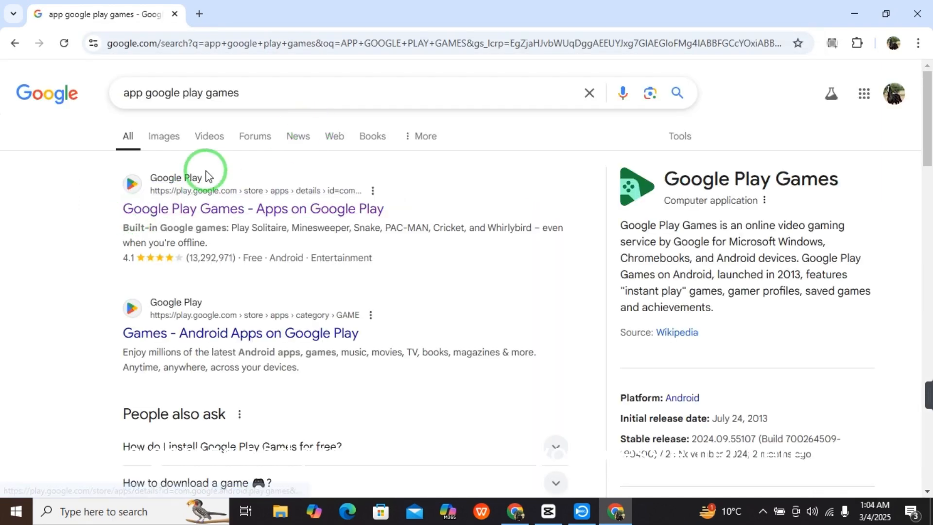
# Step: Choose the "Google Play Games - Apps on Google Play" result to reach its listing
pyautogui.scroll(-3)
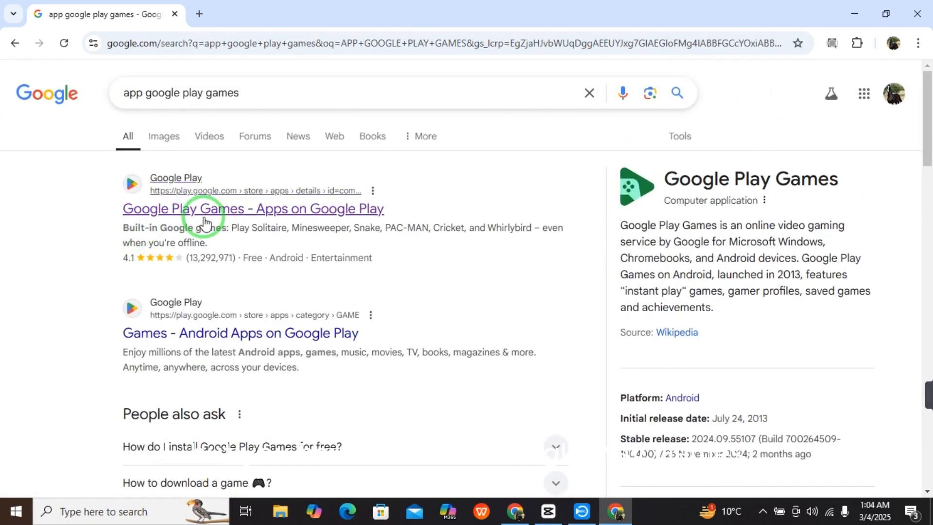
pyautogui.moveTo(274, 213)
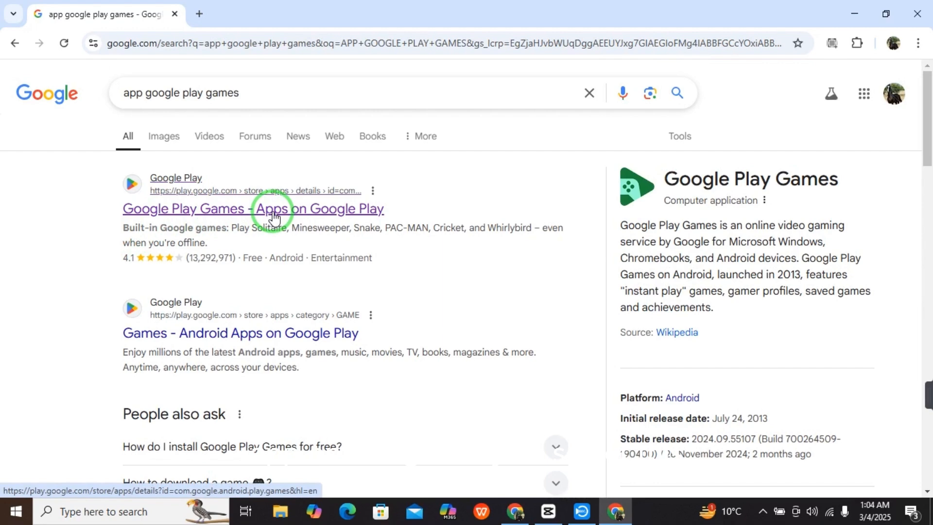
pyautogui.click(253, 209)
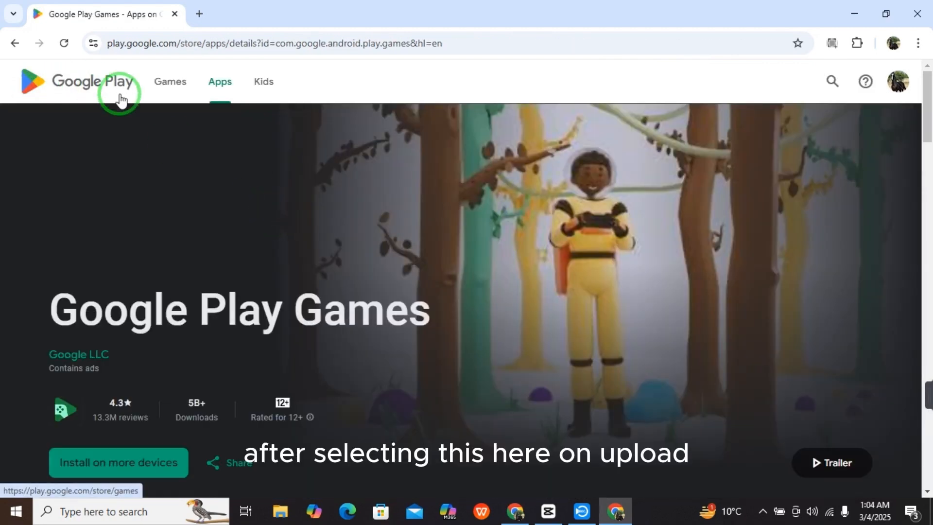
pyautogui.moveTo(80, 92)
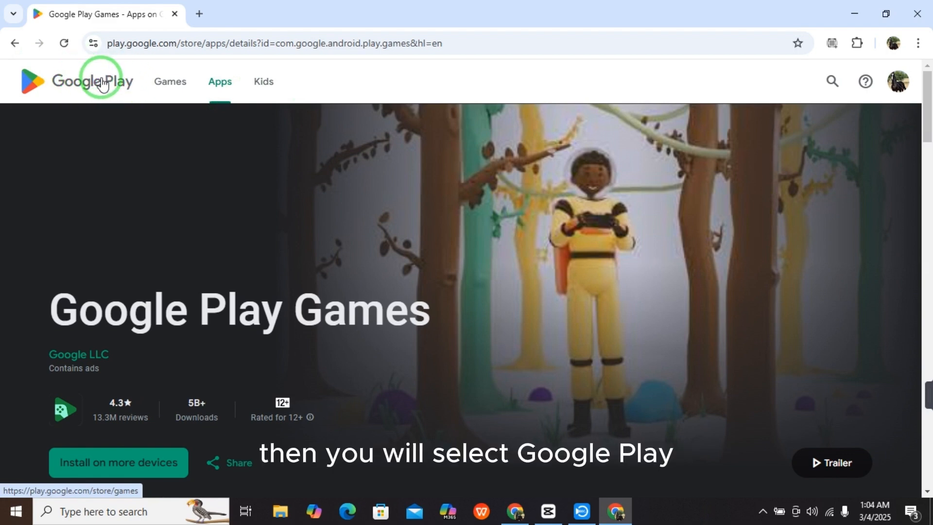
# Step: Go to Google Play's Games section and filter it to Chromebook games
pyautogui.click(100, 82)
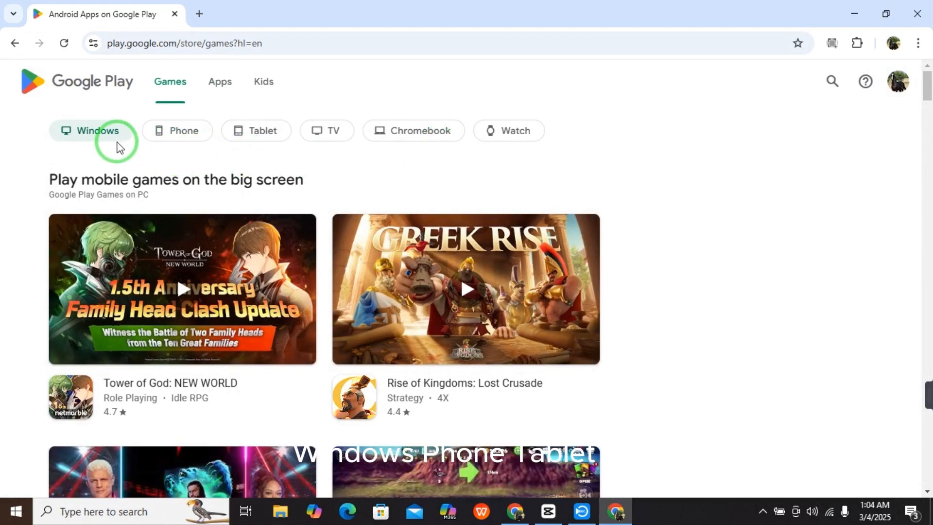
pyautogui.moveTo(316, 154)
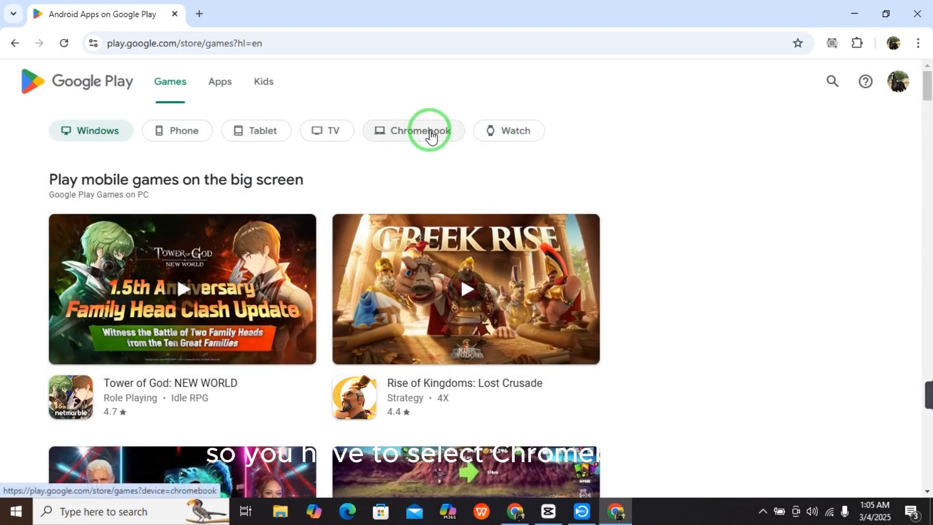
pyautogui.click(418, 130)
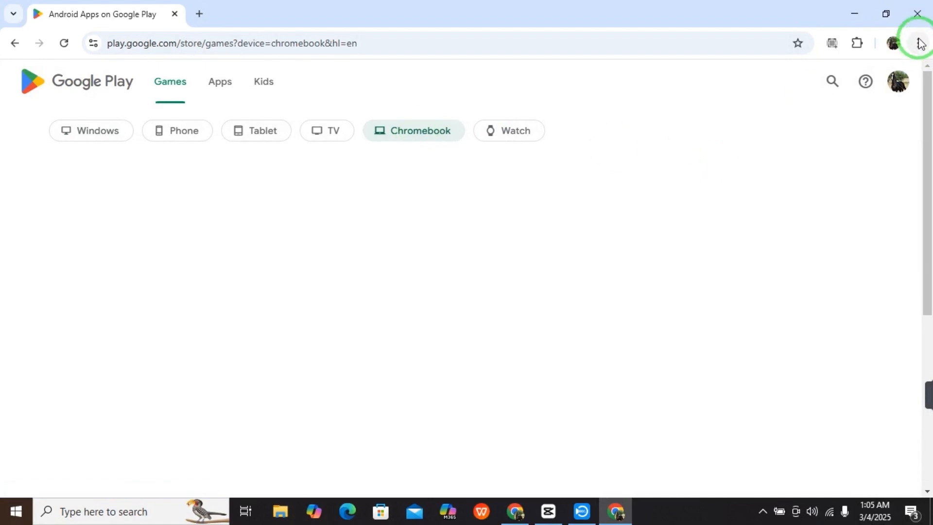
pyautogui.moveTo(919, 43)
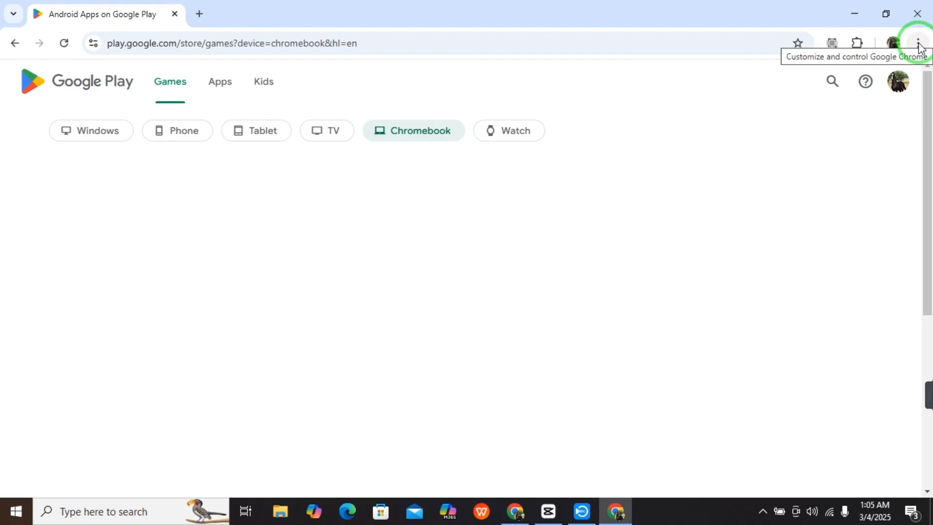
# Step: Reach Create shortcut… through Chrome's menu under Cast, save, and share
pyautogui.click(918, 43)
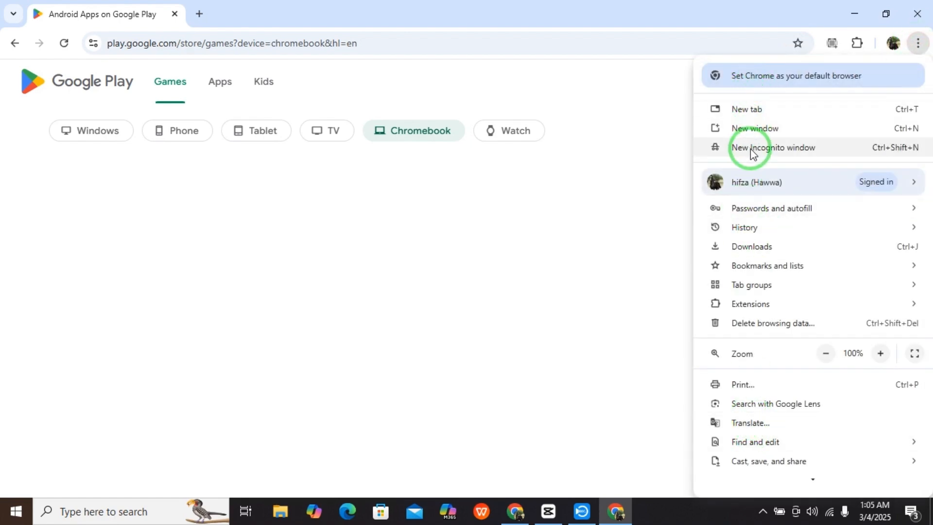
pyautogui.moveTo(772, 458)
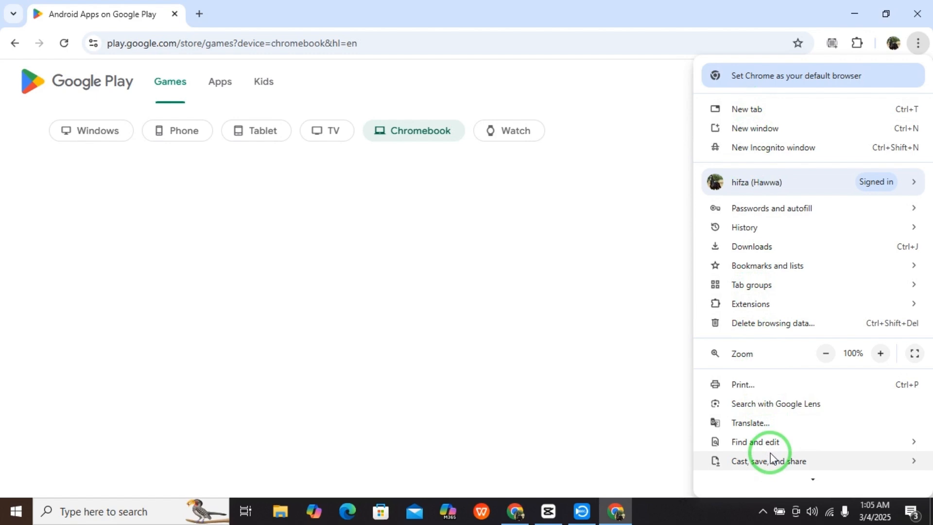
pyautogui.click(769, 460)
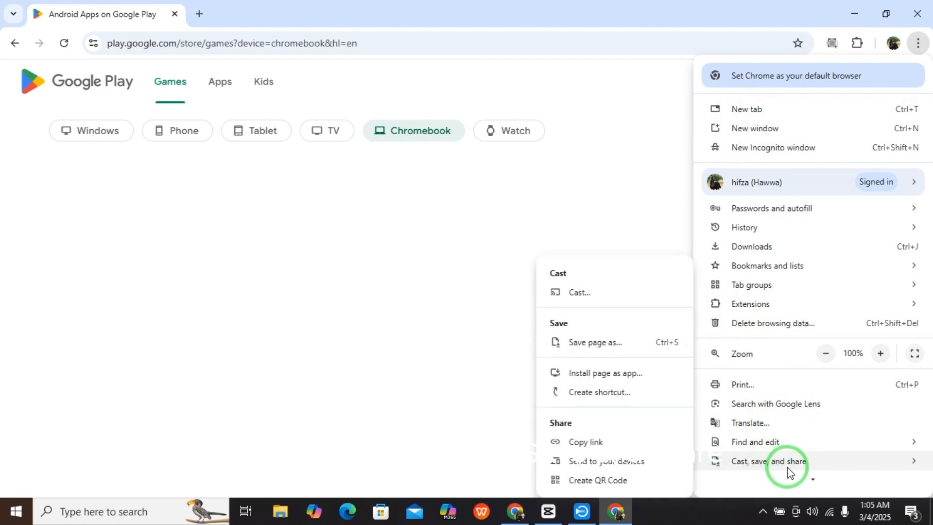
pyautogui.moveTo(600, 392)
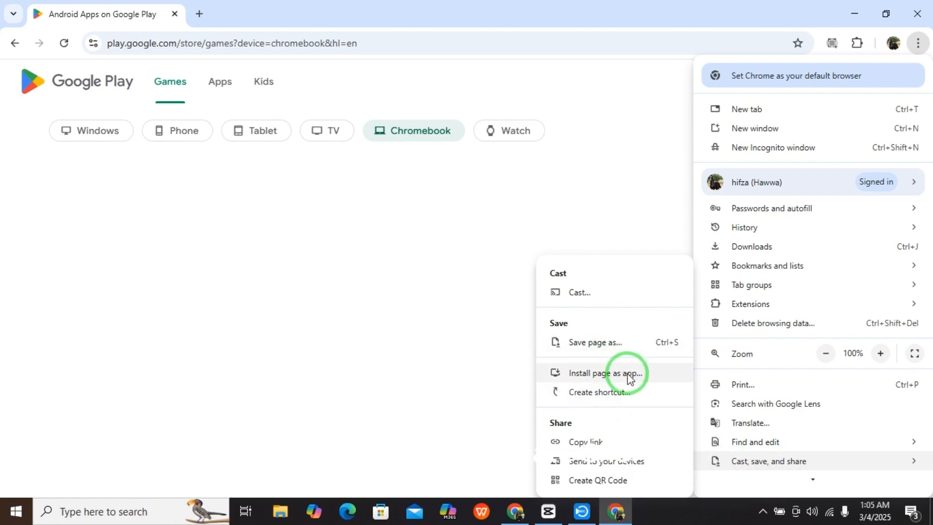
pyautogui.moveTo(609, 403)
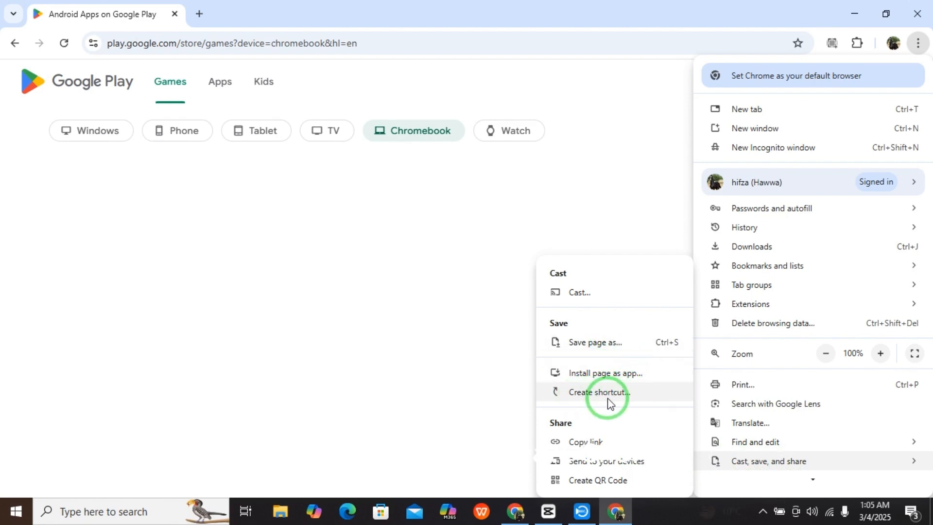
pyautogui.click(600, 392)
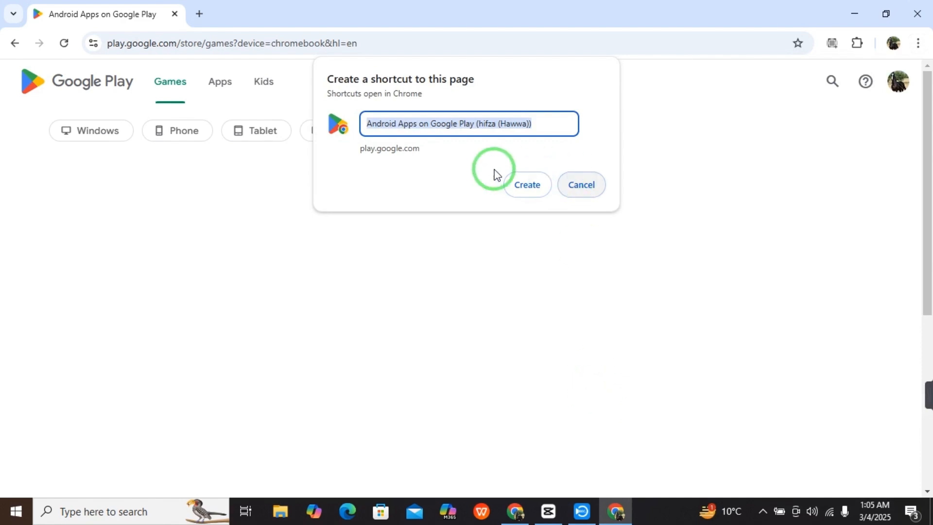
pyautogui.moveTo(483, 176)
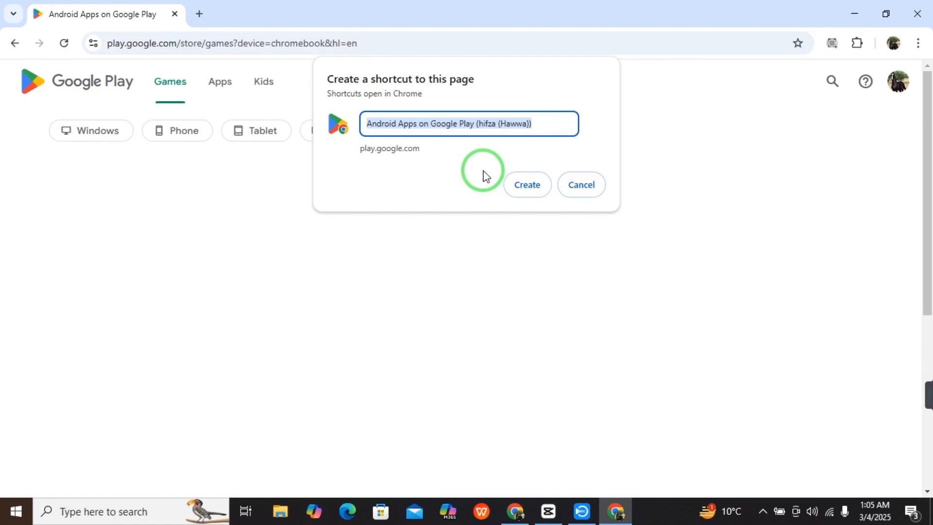
# Step: Confirm creating the shortcut and minimise Chrome to show it on the desktop
pyautogui.click(526, 185)
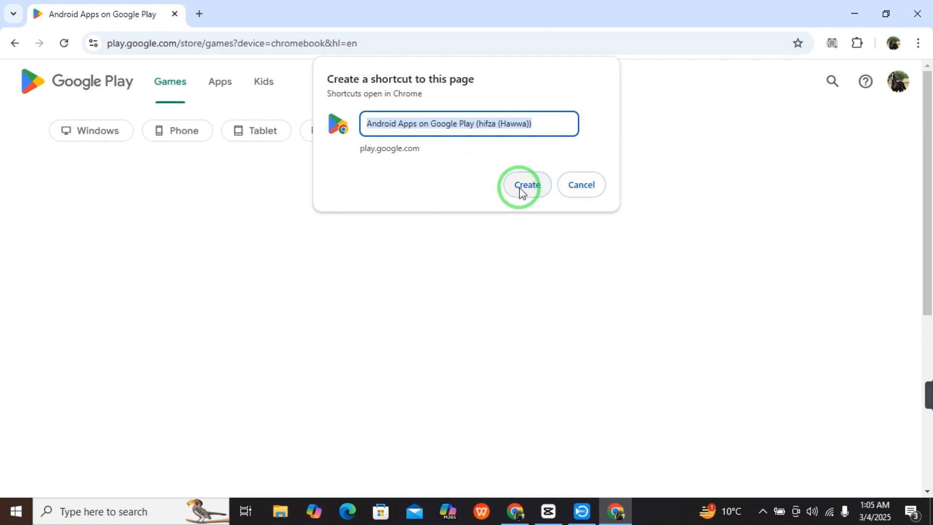
pyautogui.click(526, 186)
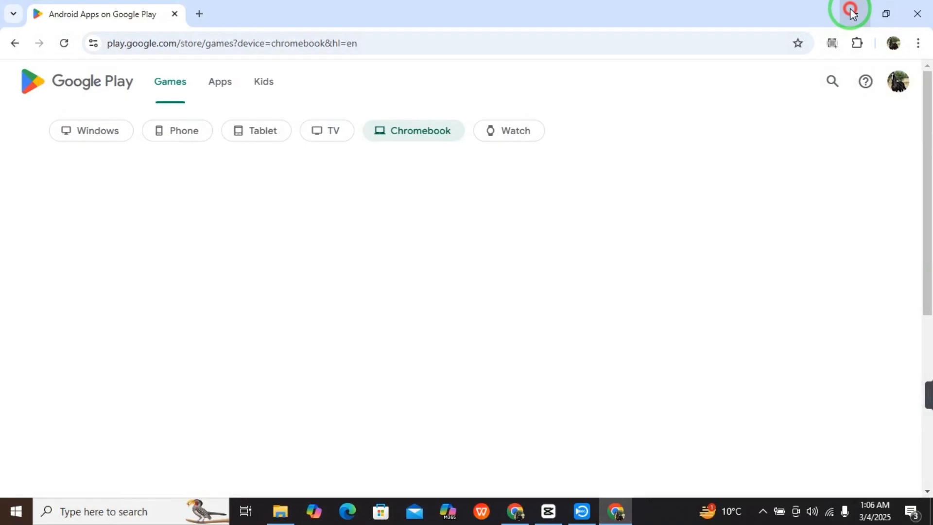
pyautogui.click(850, 13)
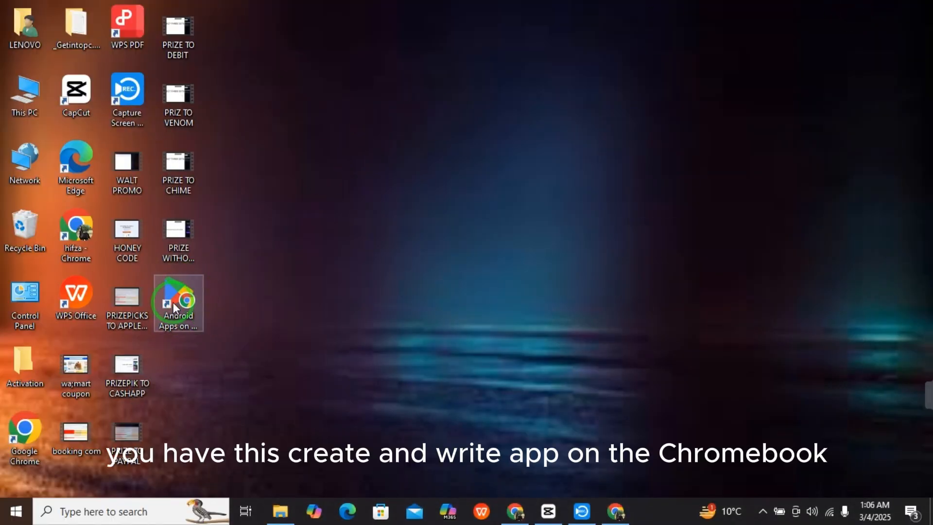